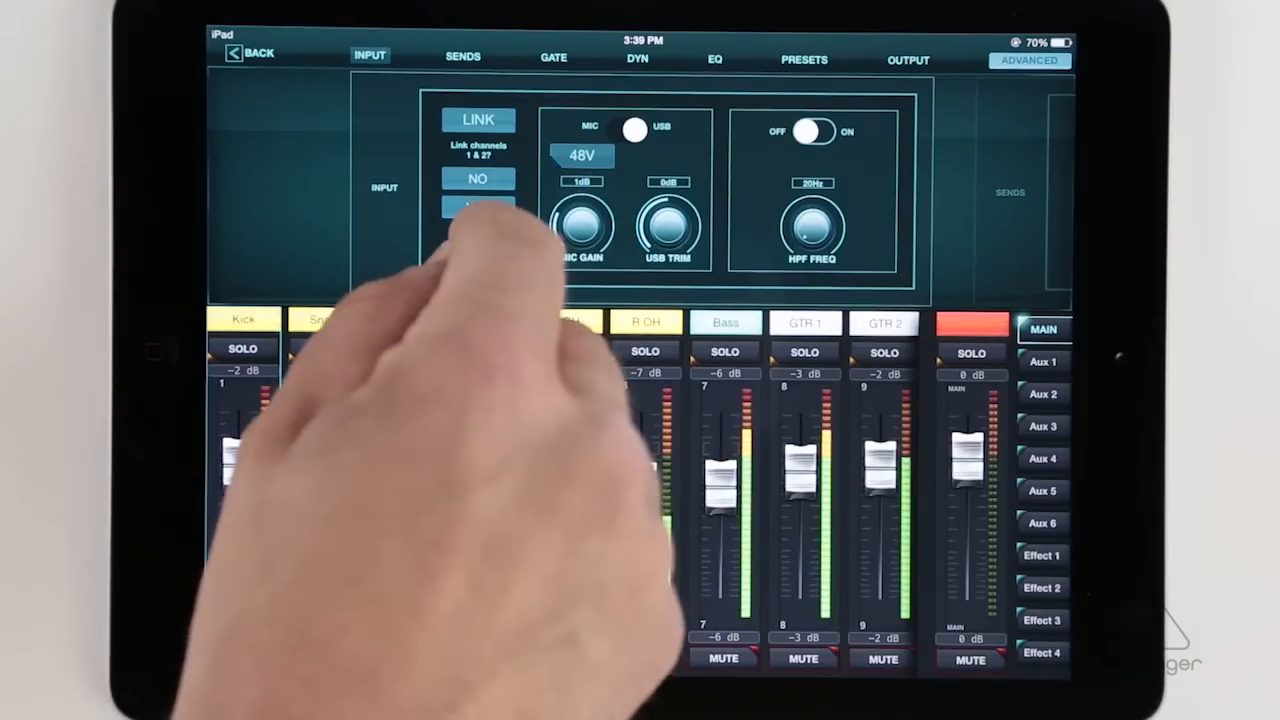
- Answer the Link channels 1 & 2 prompt and show the Kick channel's aux and effect send faders
left_click(476, 206)
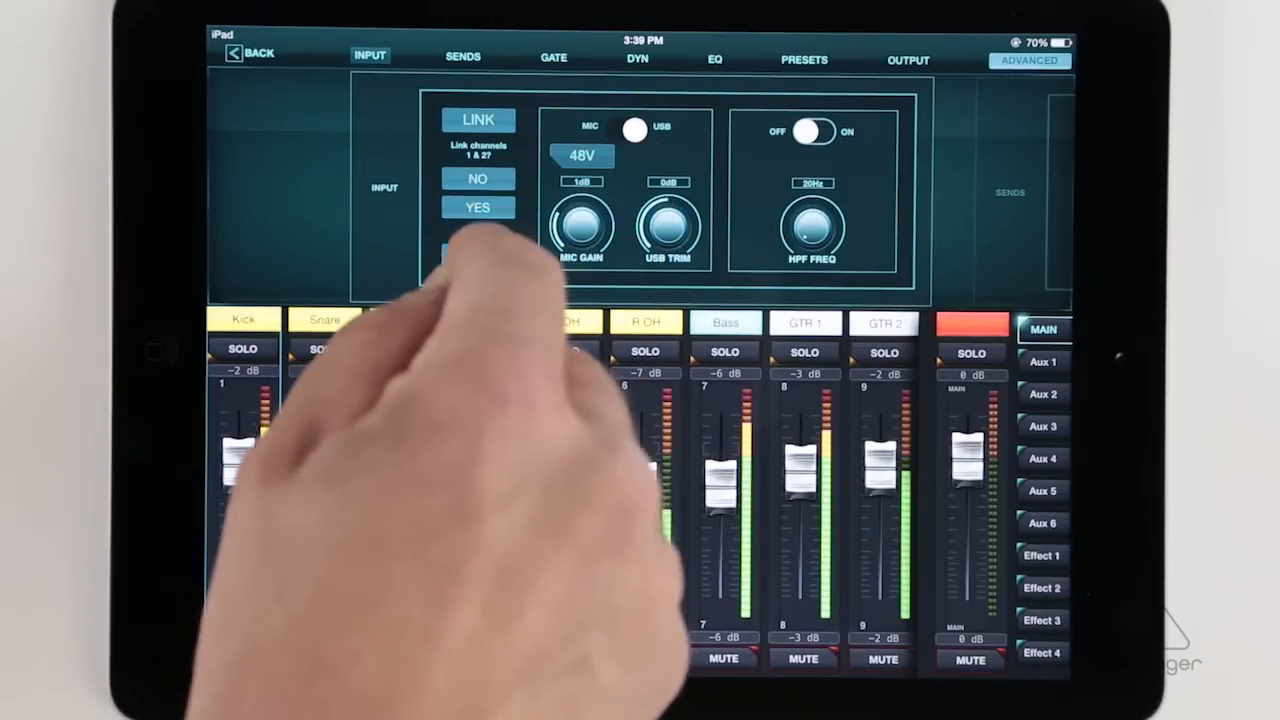
left_click(462, 56)
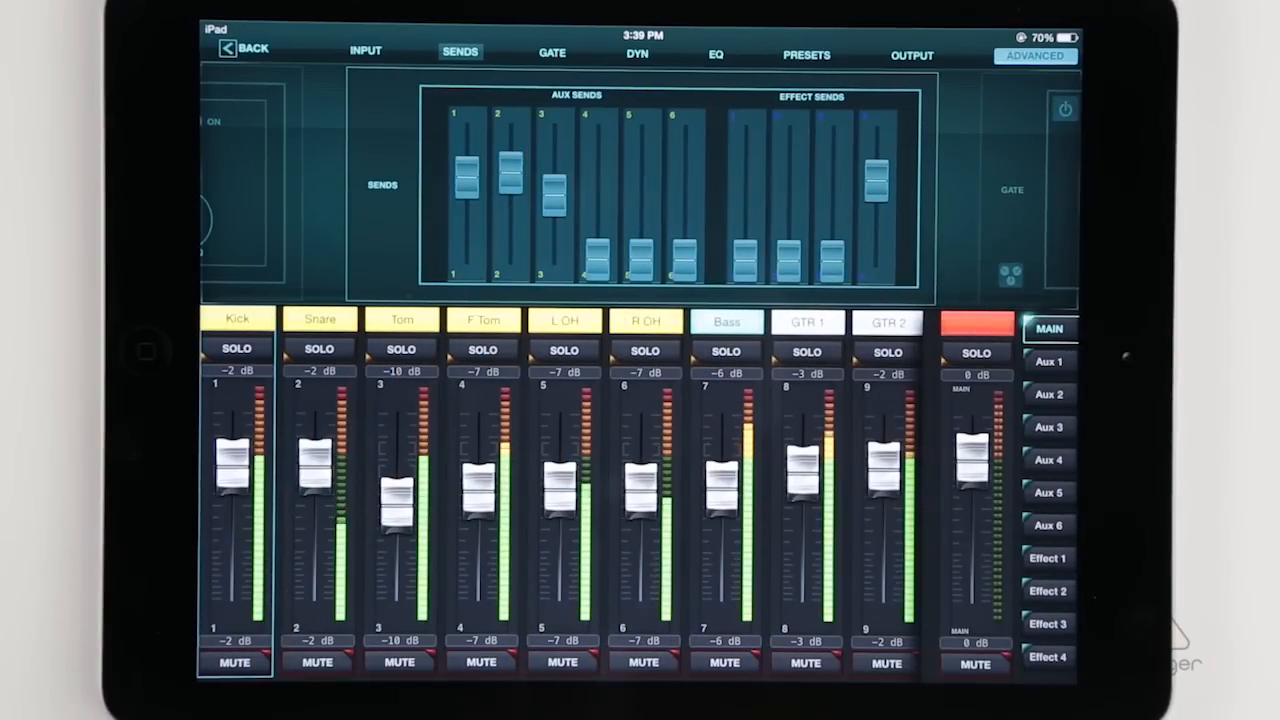
left_click(552, 54)
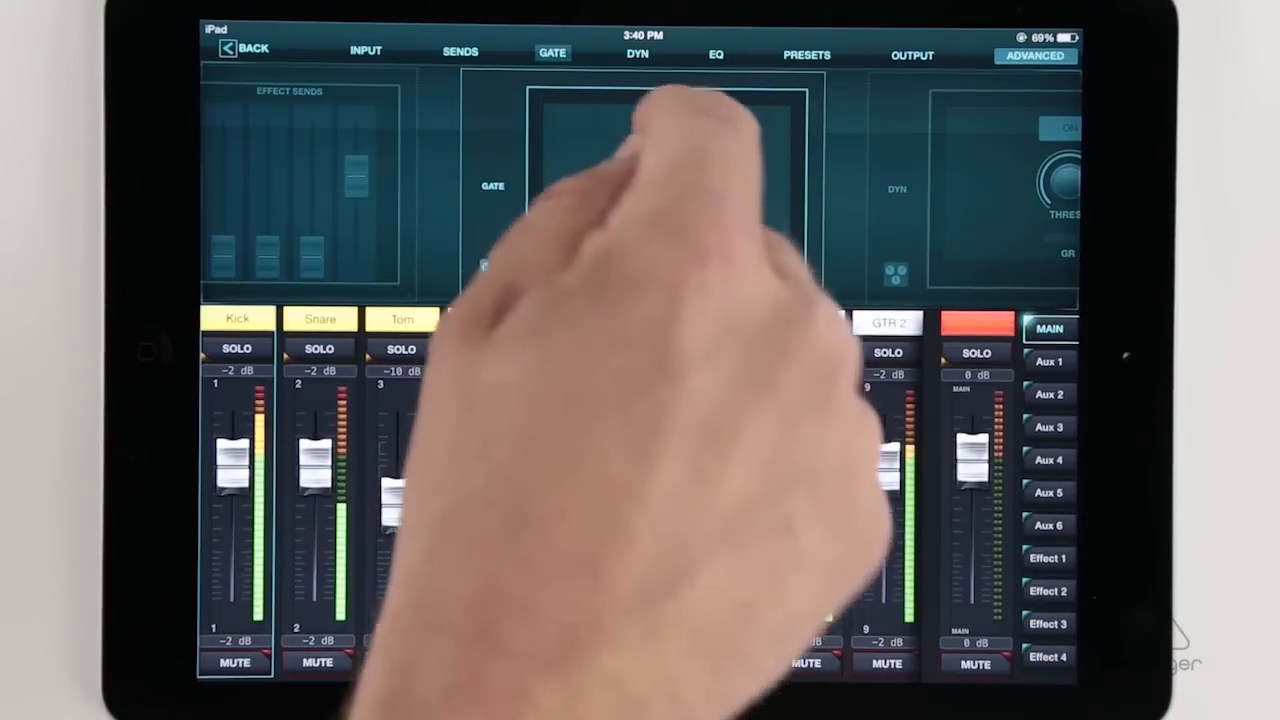
- View the dynamics and full compressor settings, then the Kick channel's four-band EQ
left_click(636, 54)
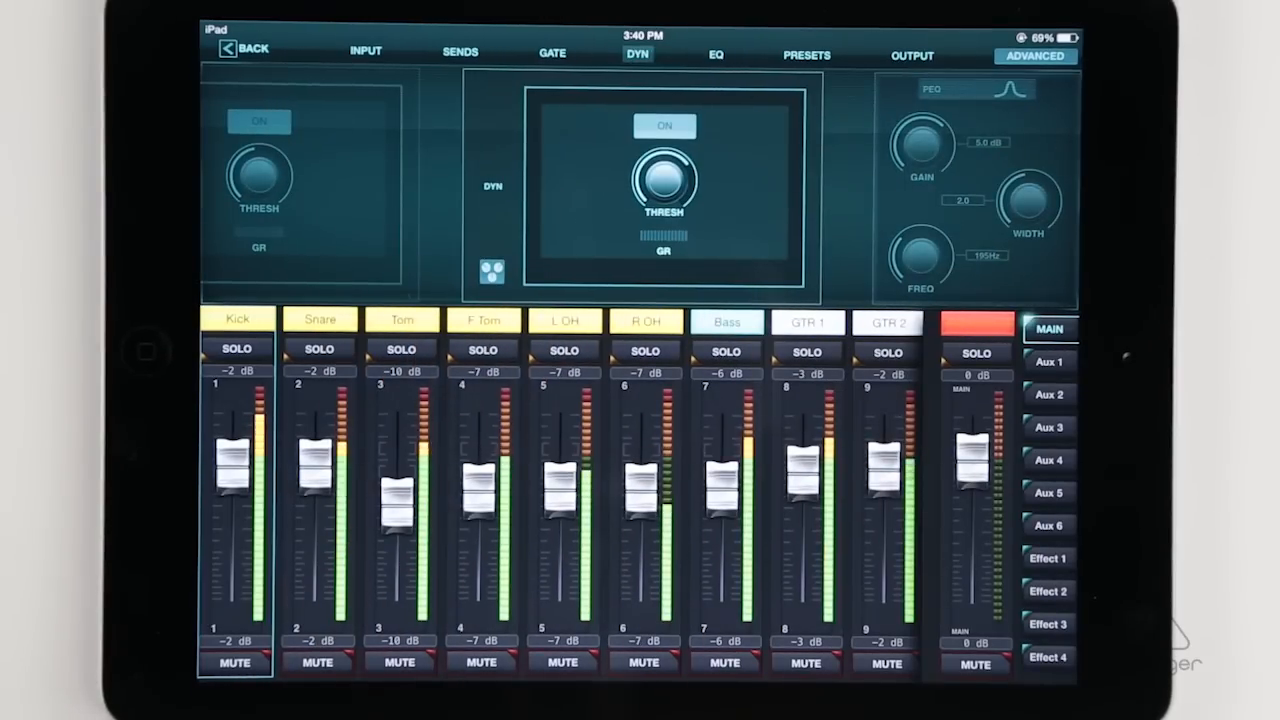
left_click(1036, 56)
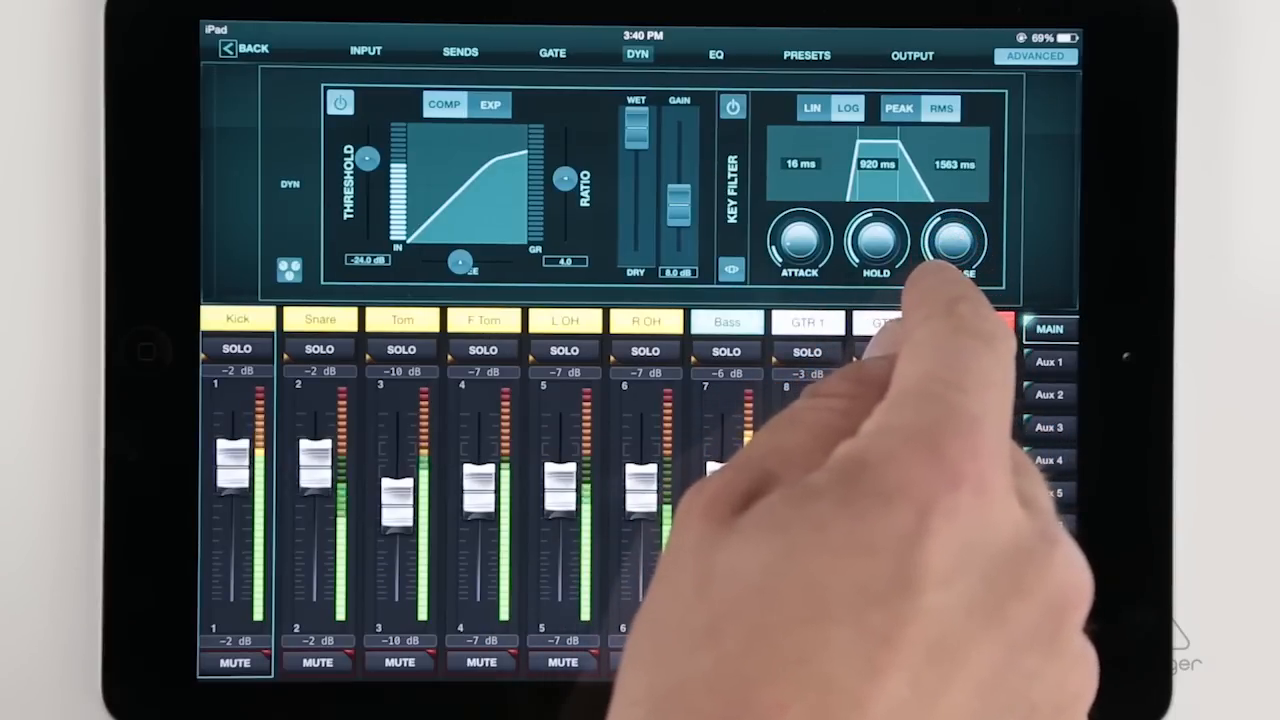
left_click(716, 56)
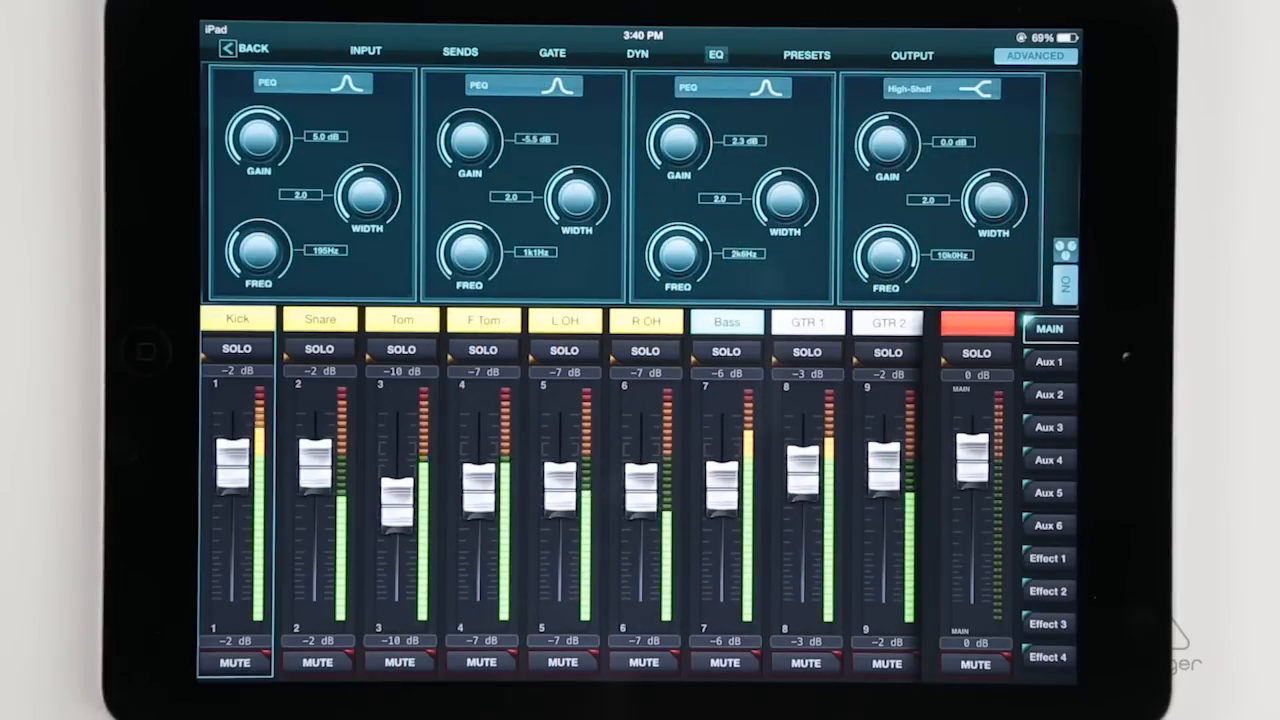